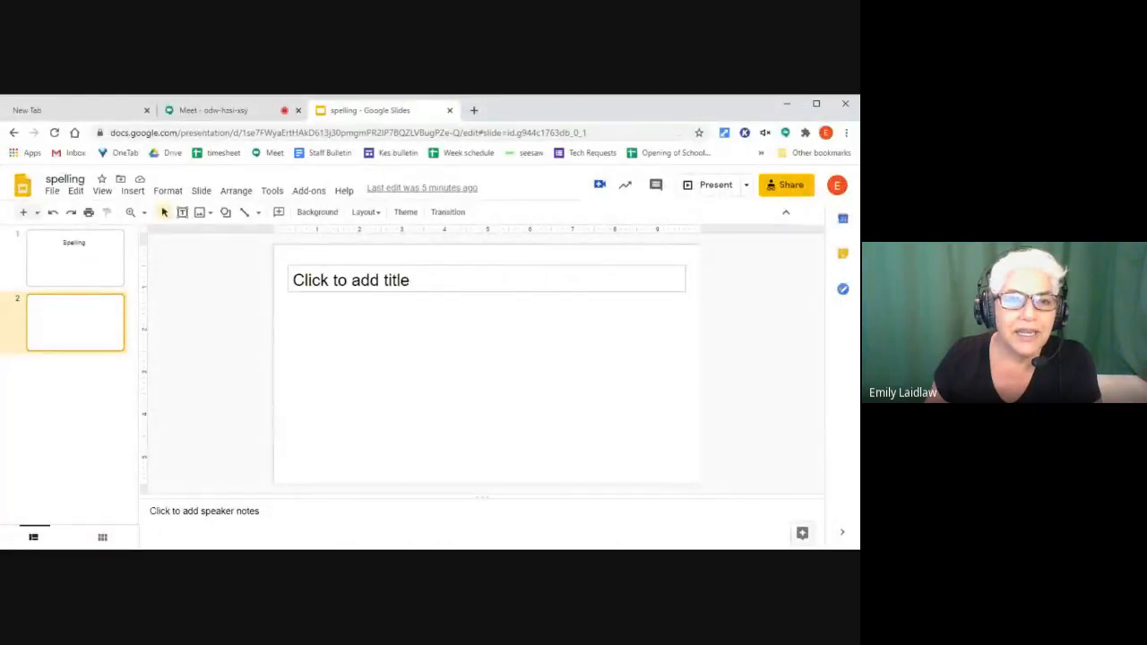
{"action": "mouse_move", "coordinate": [68, 326]}
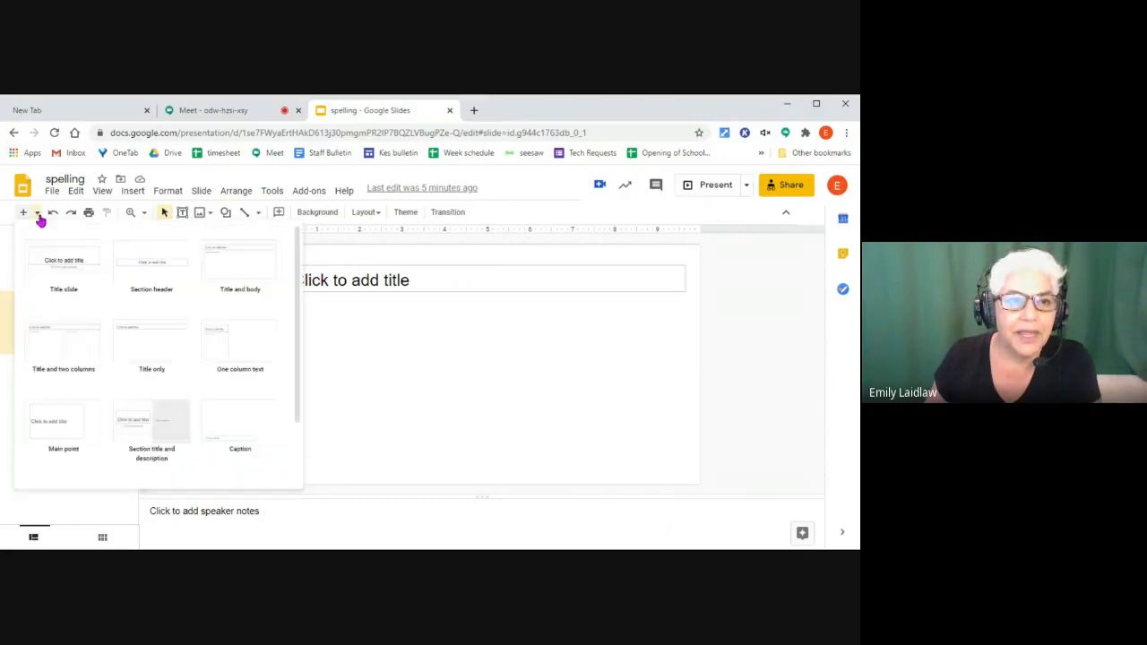
{"action": "mouse_move", "coordinate": [122, 349]}
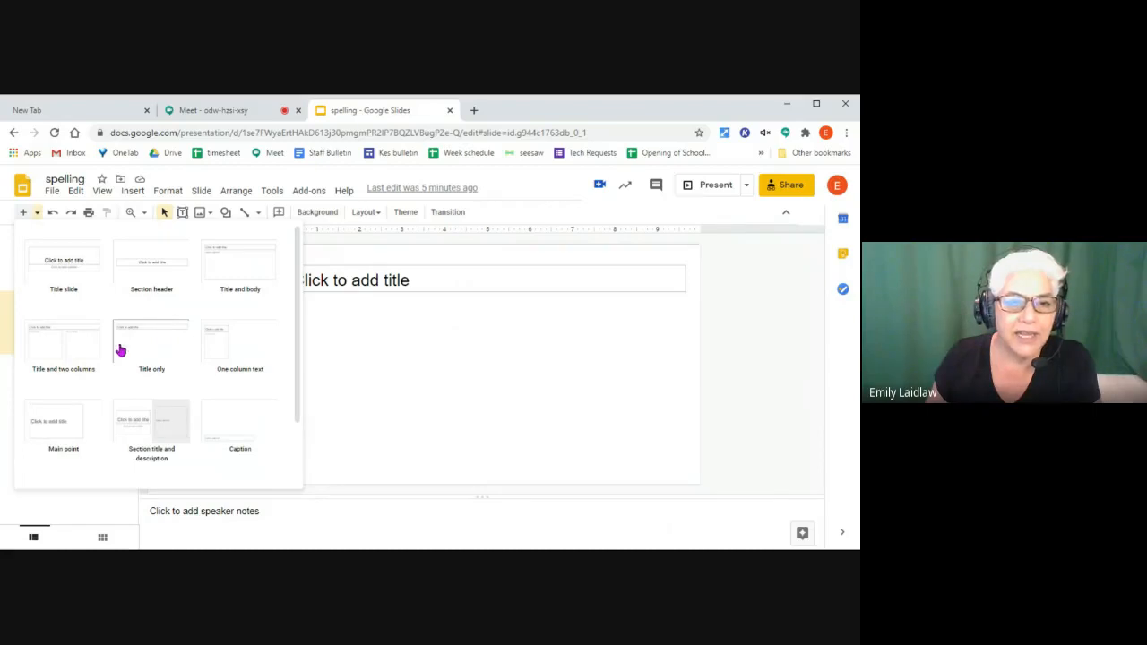
{"action": "mouse_move", "coordinate": [161, 376]}
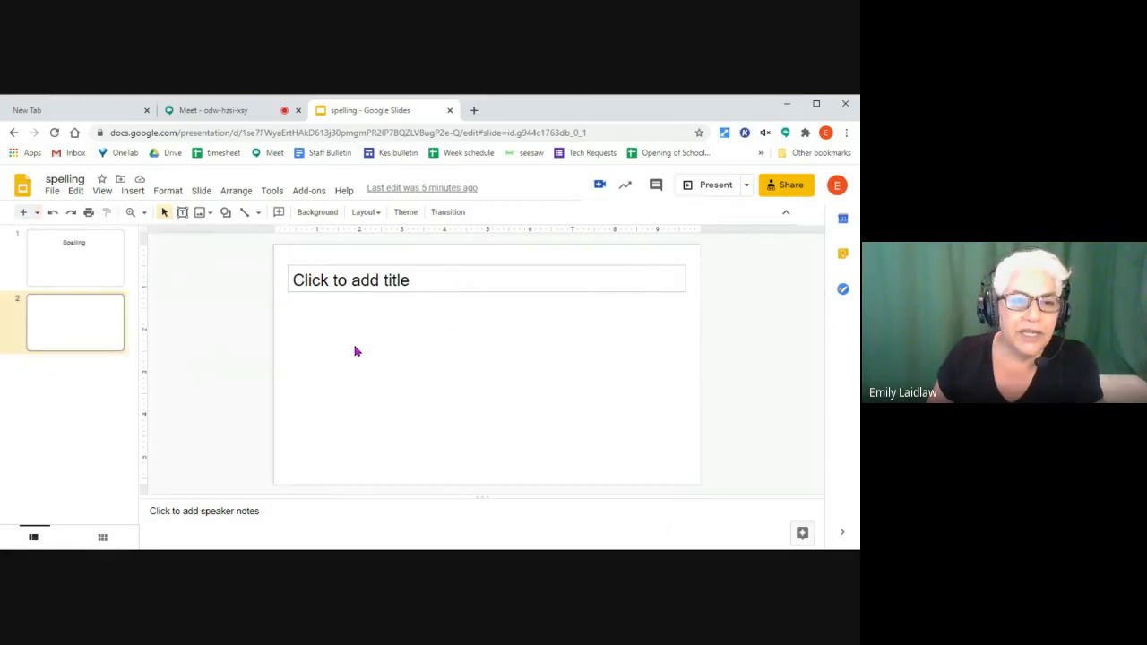
{"action": "mouse_move", "coordinate": [76, 380]}
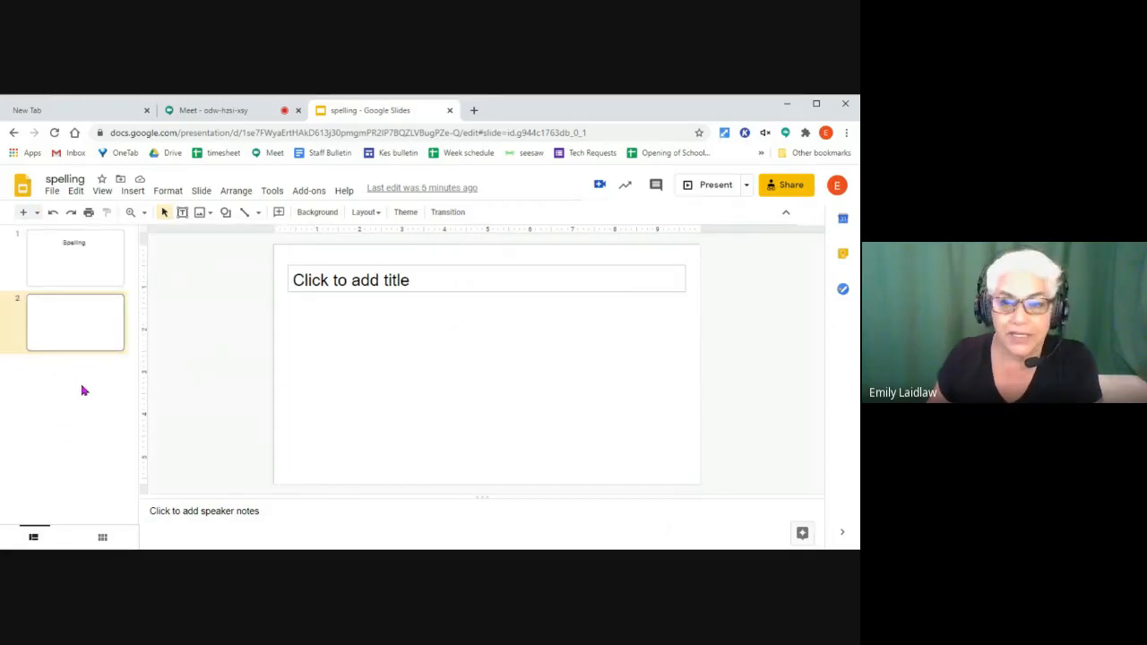
{"action": "mouse_move", "coordinate": [62, 384]}
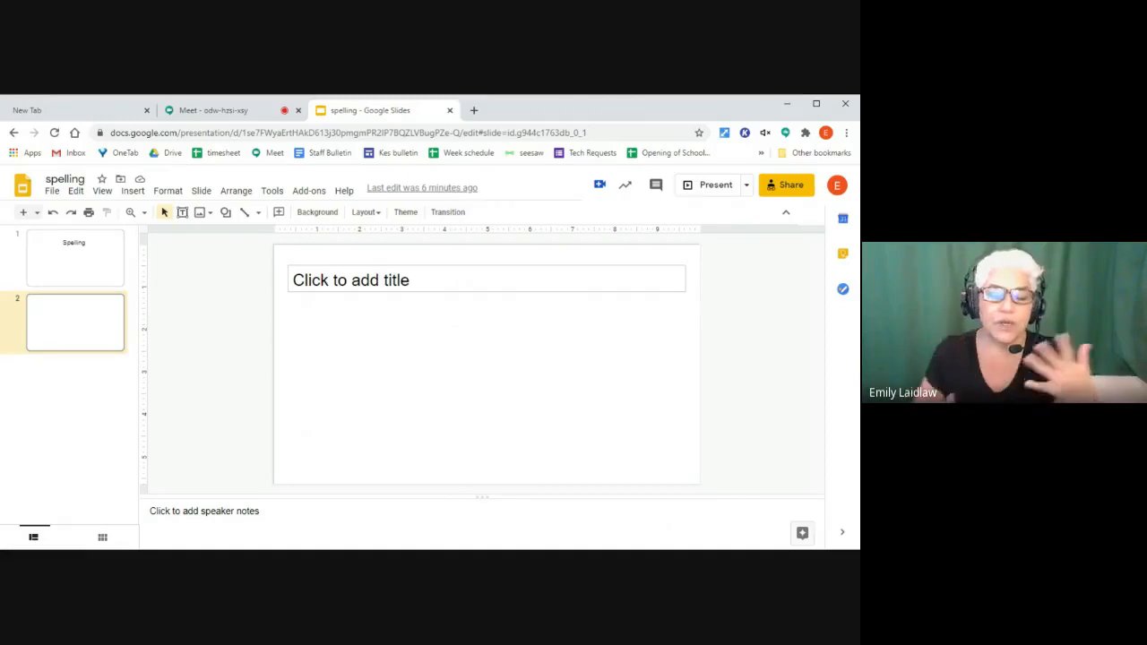
{"action": "mouse_move", "coordinate": [479, 280]}
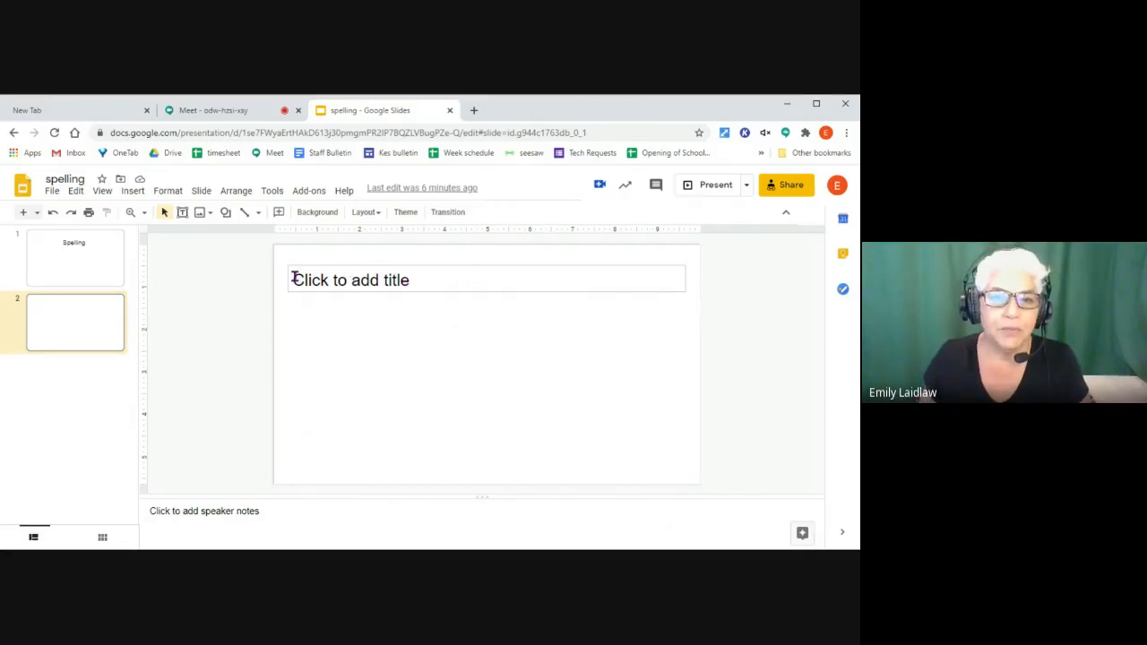
{"action": "mouse_move", "coordinate": [448, 291]}
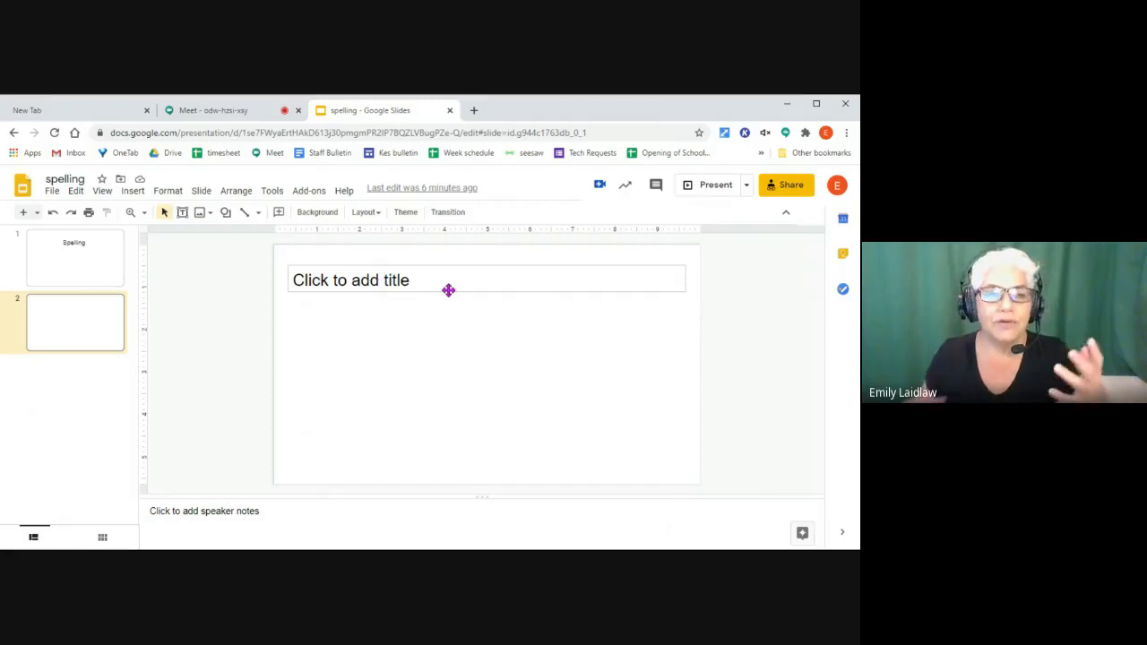
{"action": "mouse_move", "coordinate": [448, 290]}
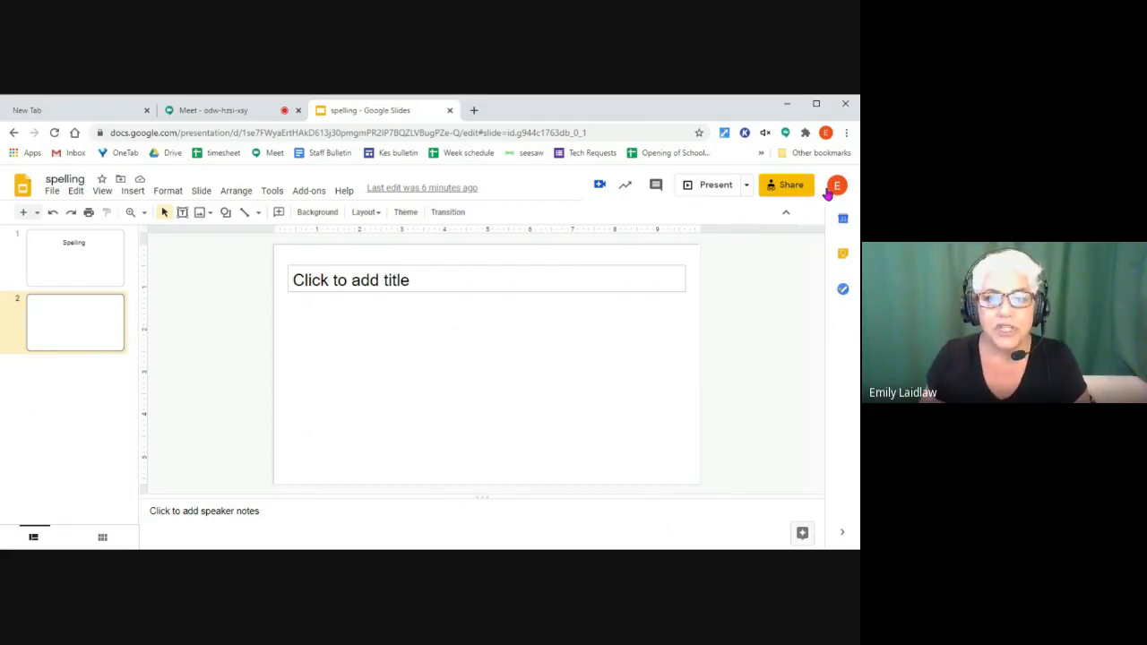
- Copy the spelling deck's edit link from the Share dialog, with anyone-with-link as Editor
{"action": "left_click", "coordinate": [786, 184]}
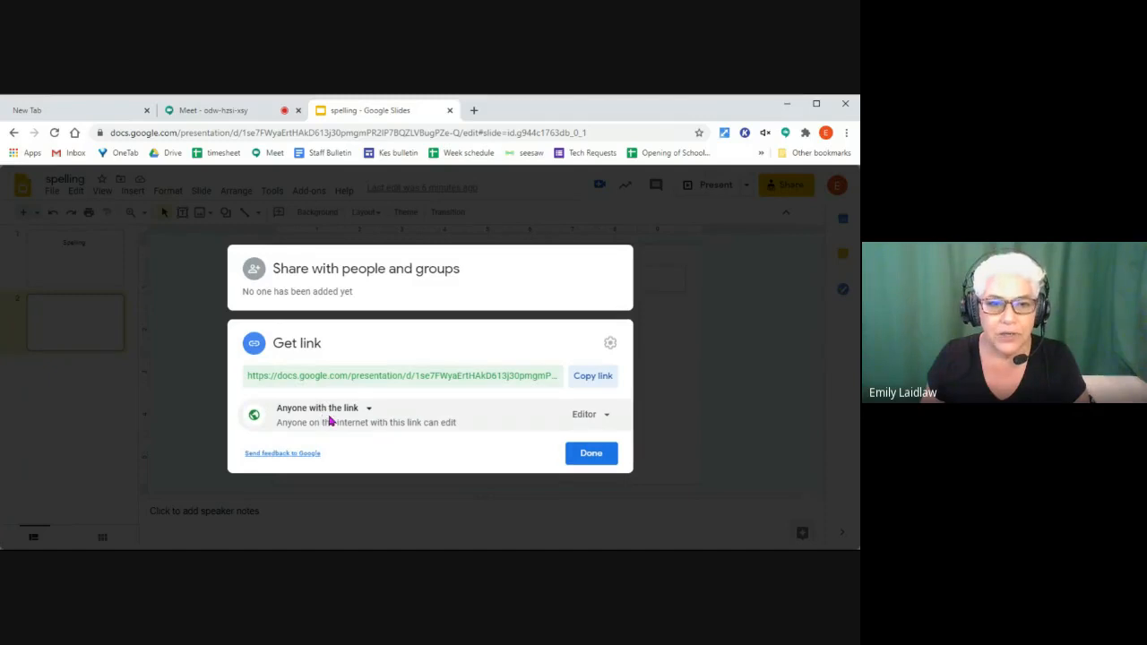
{"action": "mouse_move", "coordinate": [606, 435]}
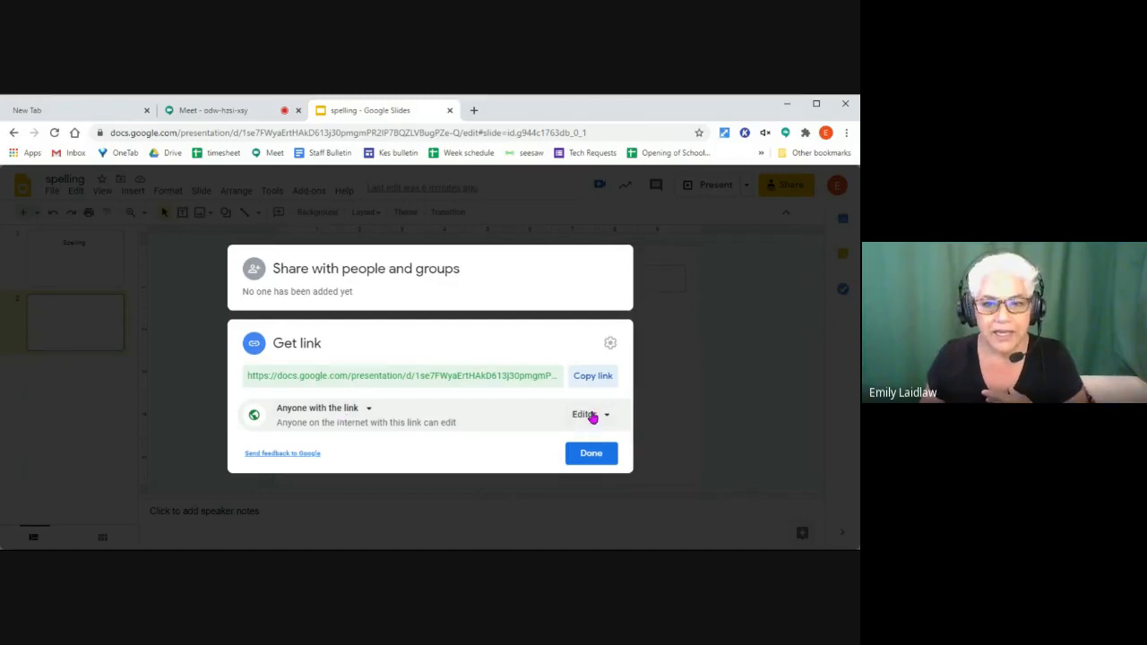
{"action": "left_click", "coordinate": [591, 377]}
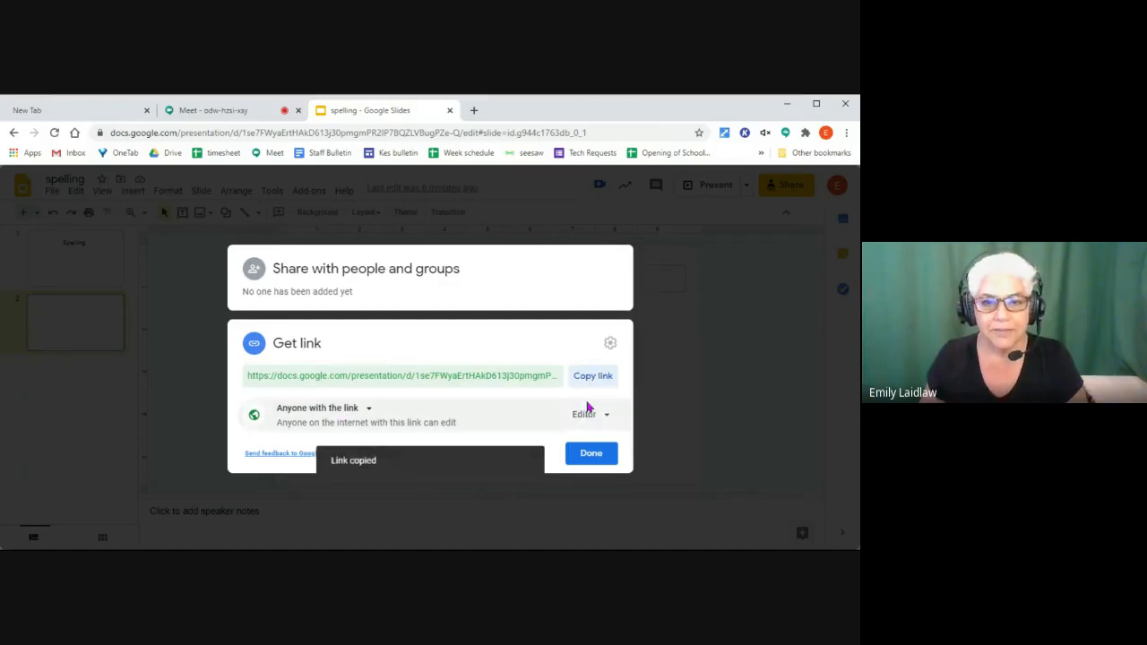
{"action": "left_click", "coordinate": [592, 451]}
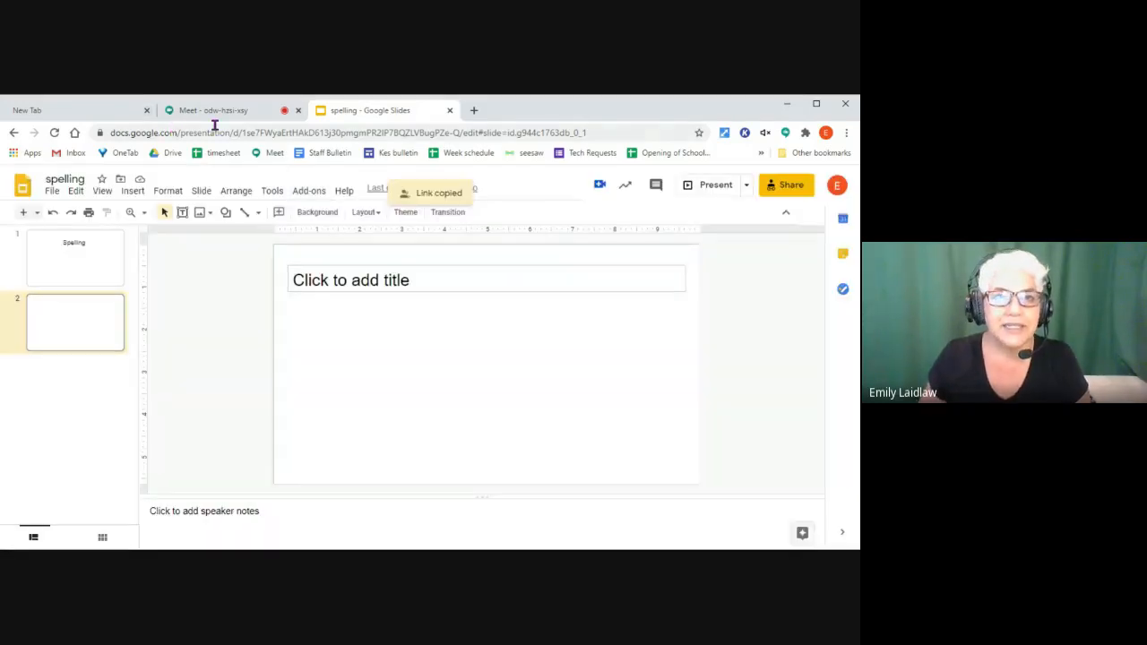
- Paste the deck's edit link into the Meet chat for everyone, then return to the deck
{"action": "left_click", "coordinate": [212, 109]}
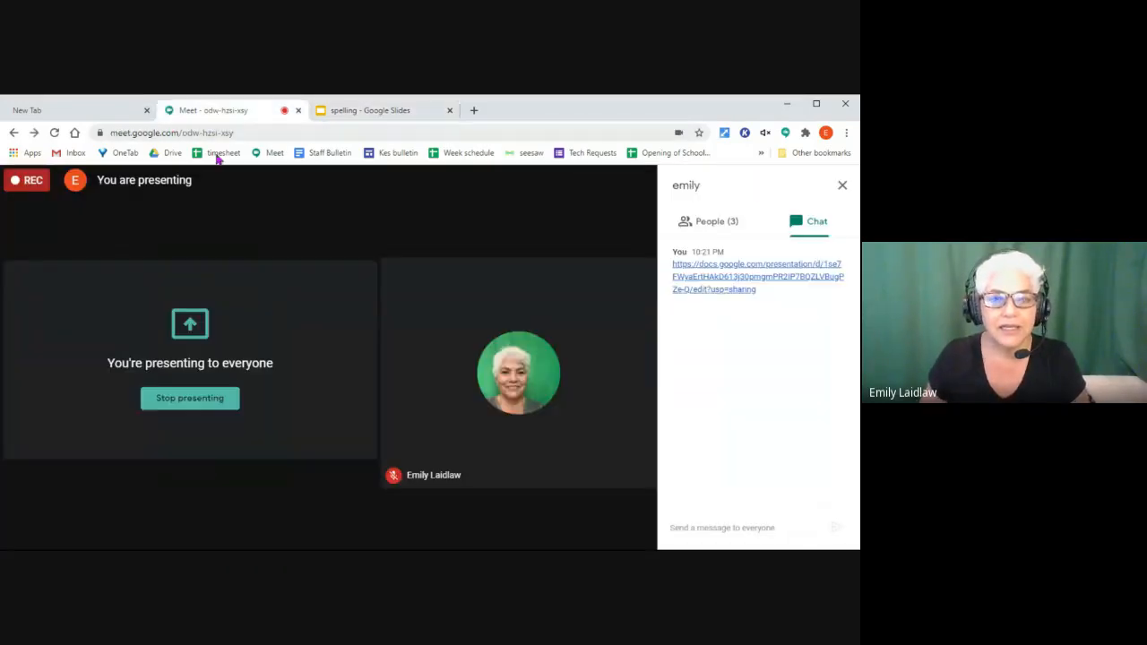
{"action": "left_click", "coordinate": [739, 527]}
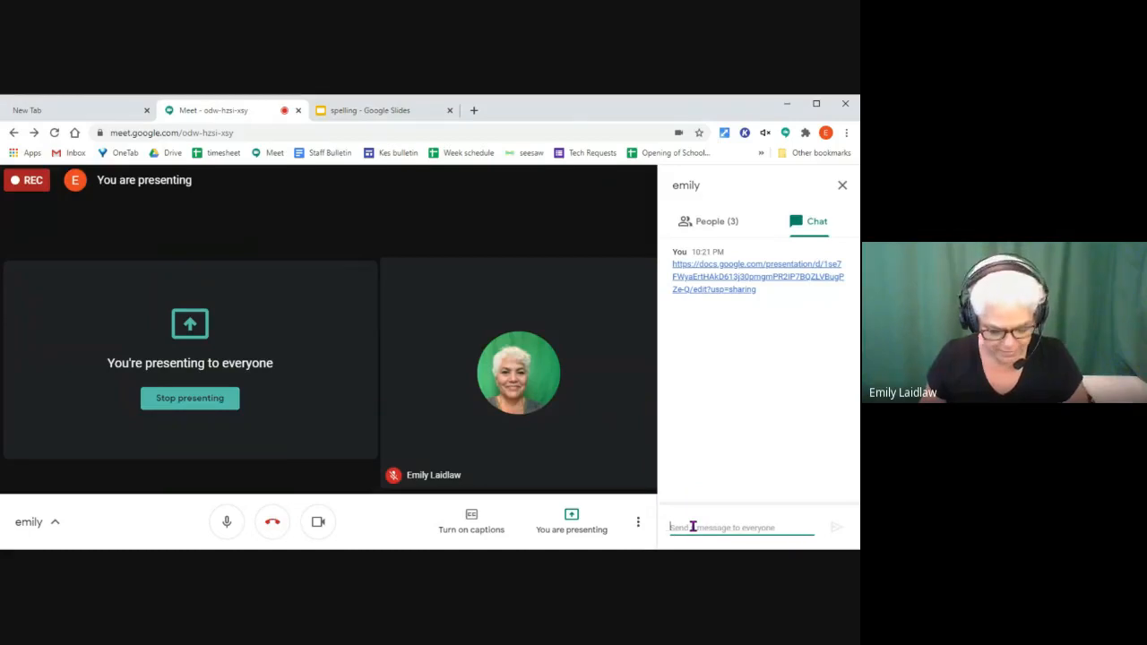
{"action": "left_click", "coordinate": [835, 527]}
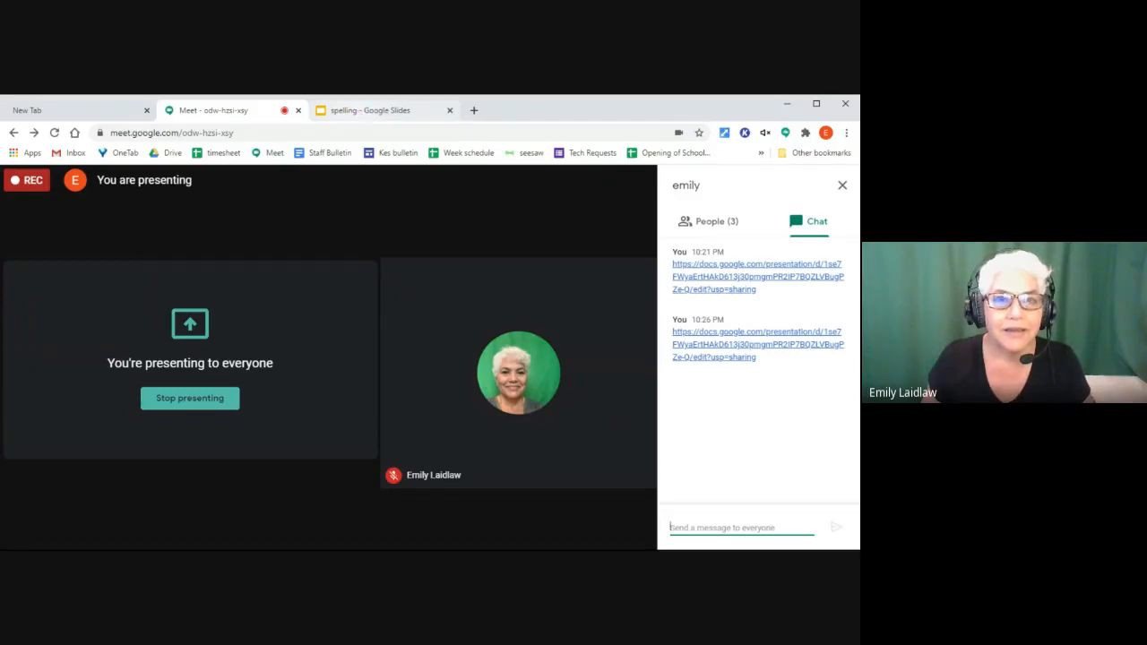
{"action": "left_click", "coordinate": [383, 109]}
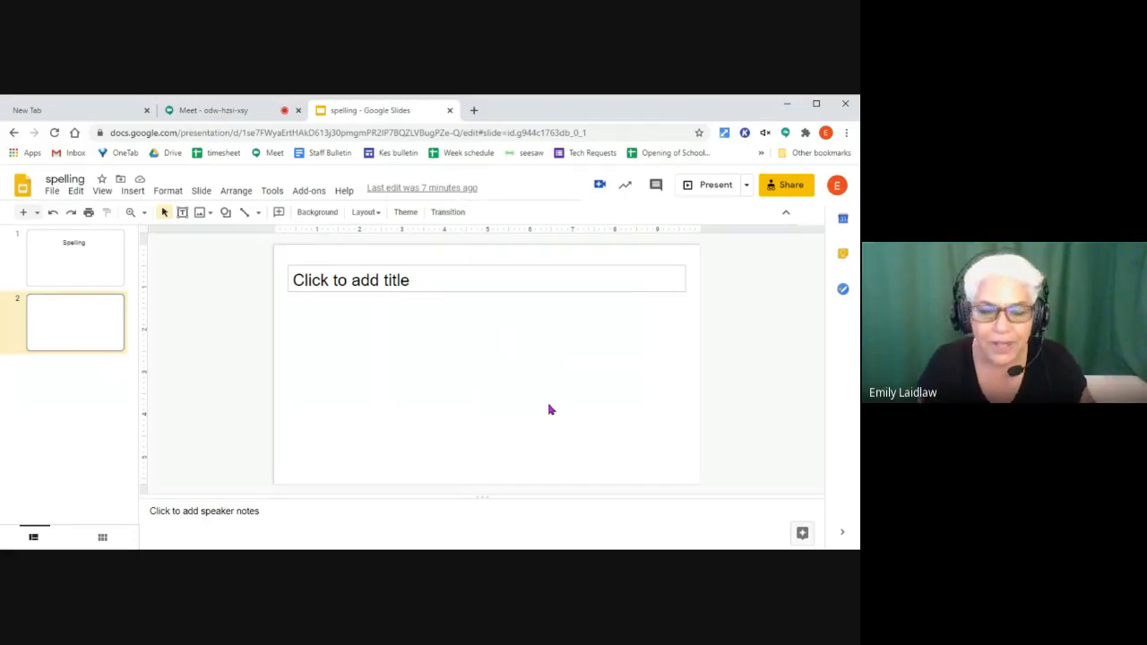
{"action": "mouse_move", "coordinate": [523, 441]}
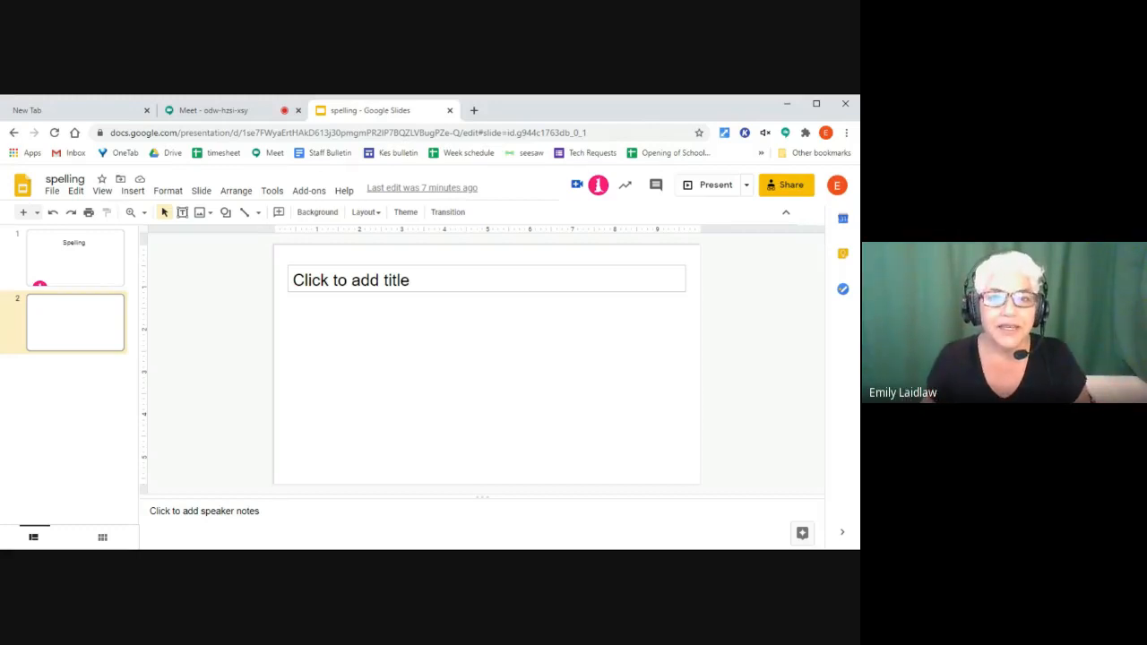
{"action": "mouse_move", "coordinate": [350, 315]}
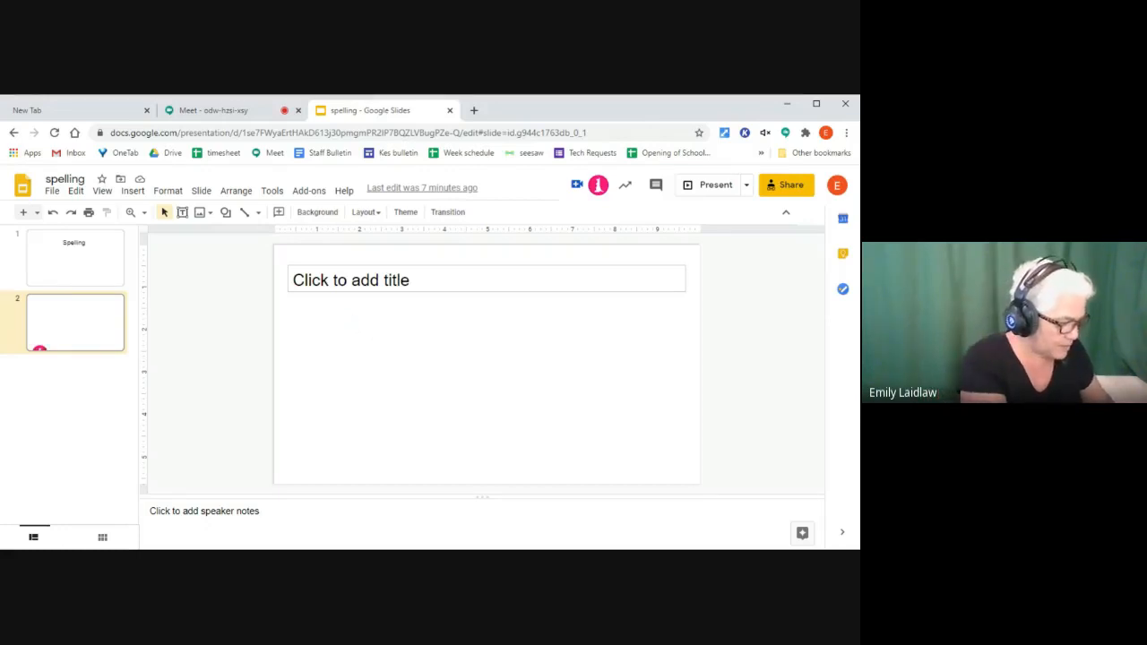
- Wait in the deck while a student joins via the shared link
{"action": "left_click", "coordinate": [486, 280]}
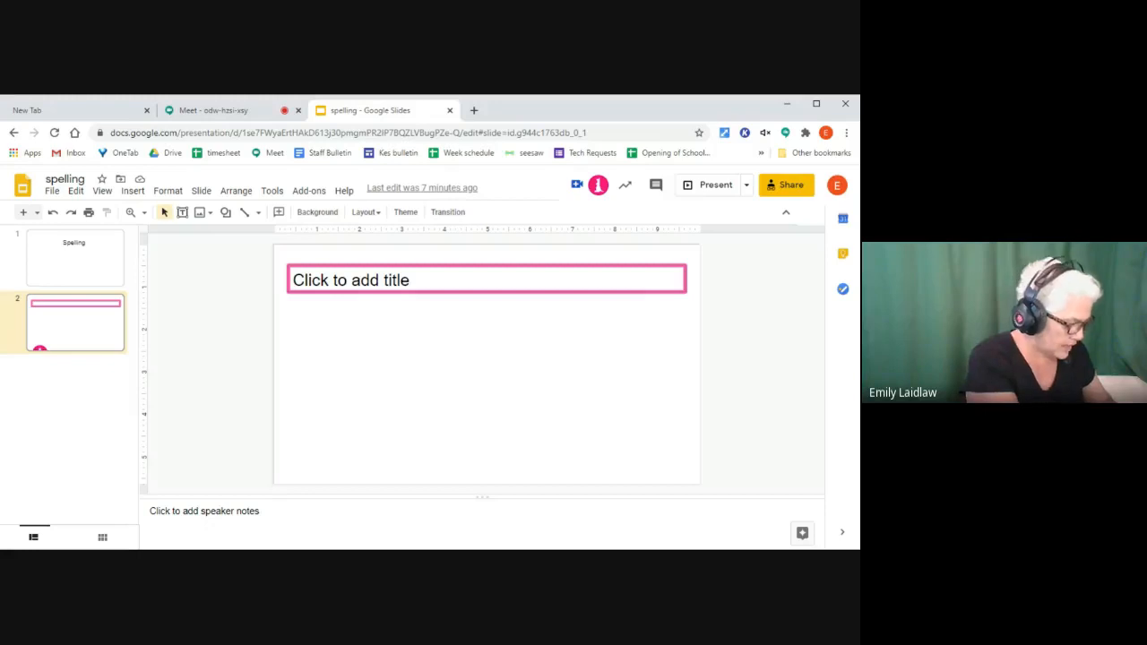
- Wait while the collaborator adds a third slide with a camera photo
{"action": "left_click", "coordinate": [486, 404]}
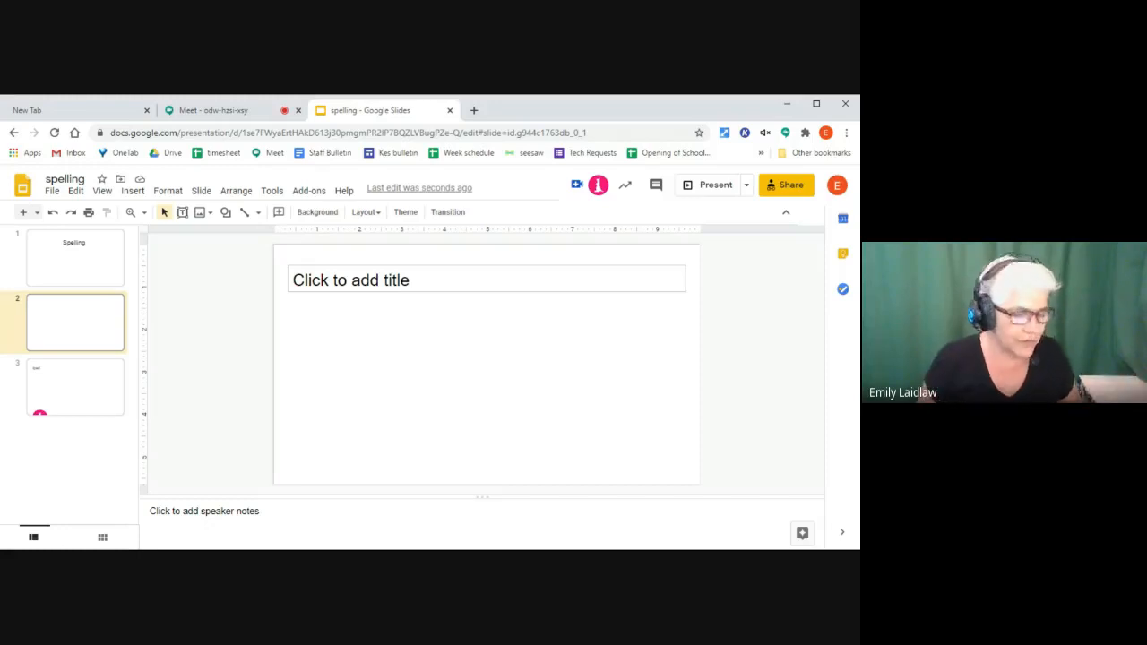
{"action": "mouse_move", "coordinate": [254, 368]}
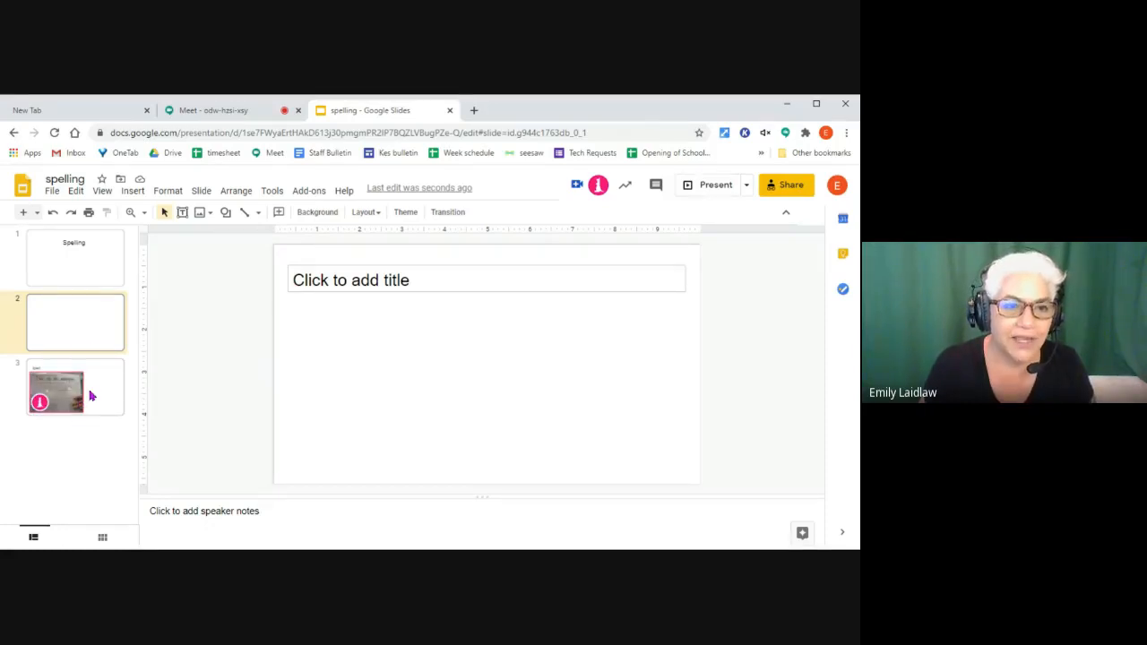
- Enlarge the handwritten 'This is an example.' photo on slide 3 beside the Ipad title
{"action": "left_click", "coordinate": [75, 387]}
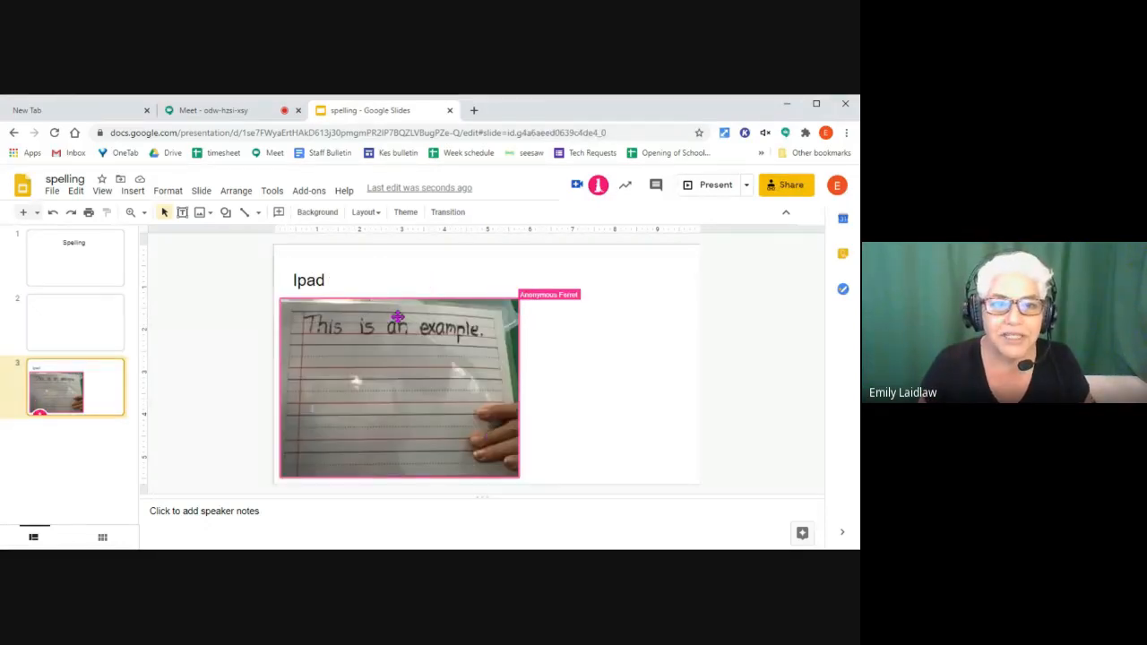
{"action": "left_click", "coordinate": [398, 391]}
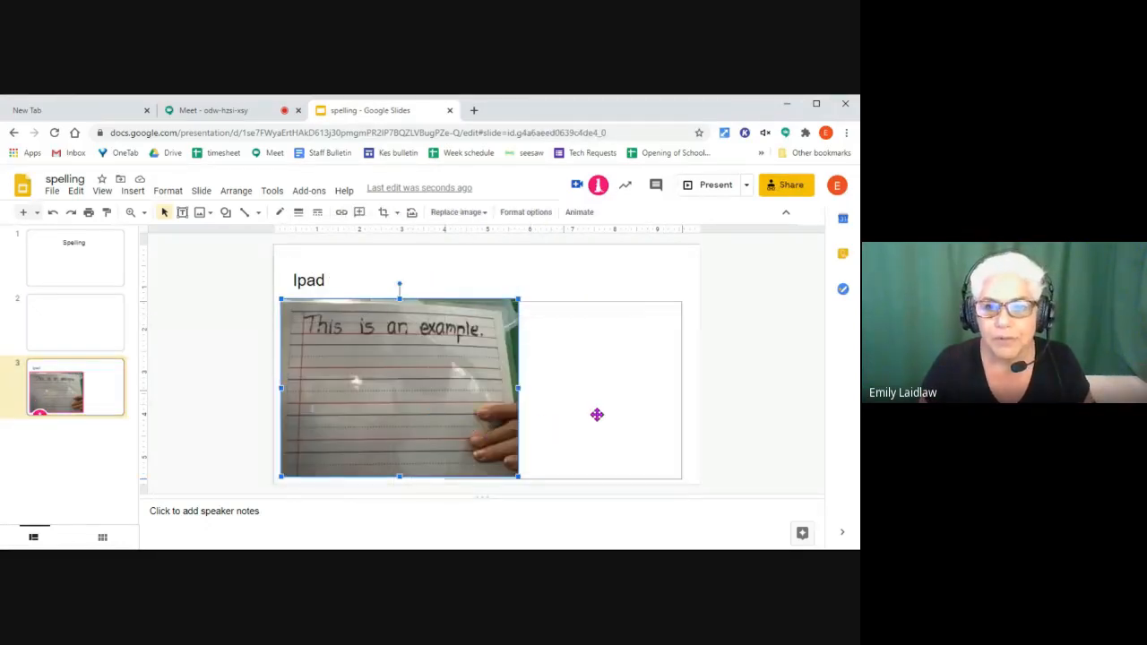
{"action": "left_click_drag", "start_coordinate": [400, 389], "coordinate": [577, 398]}
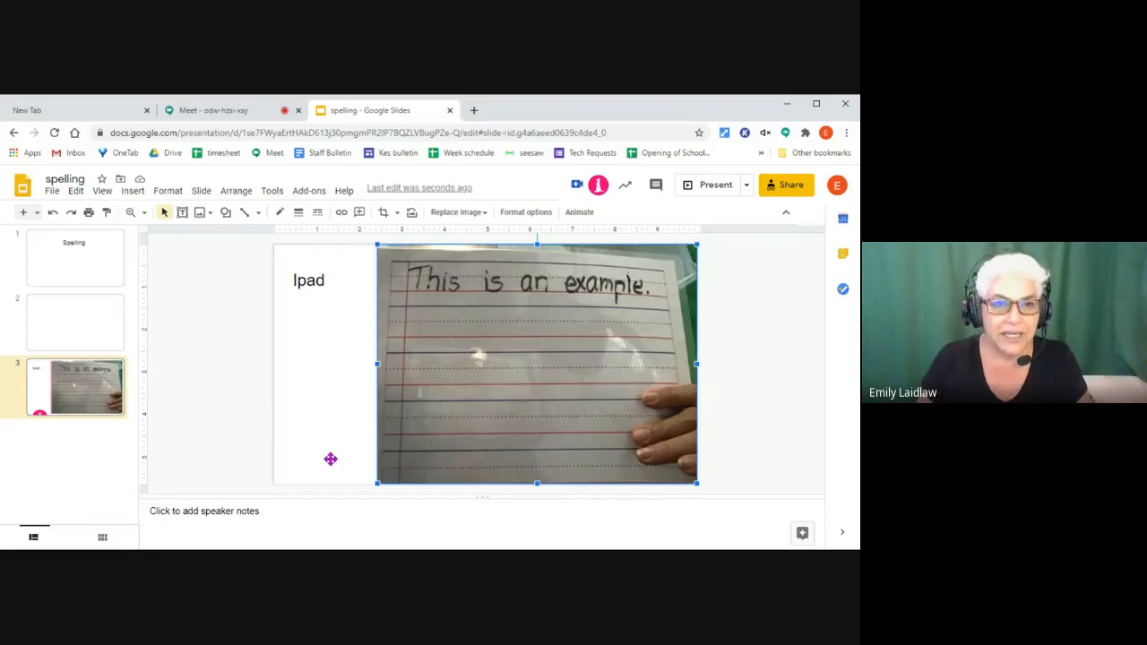
{"action": "mouse_move", "coordinate": [133, 190]}
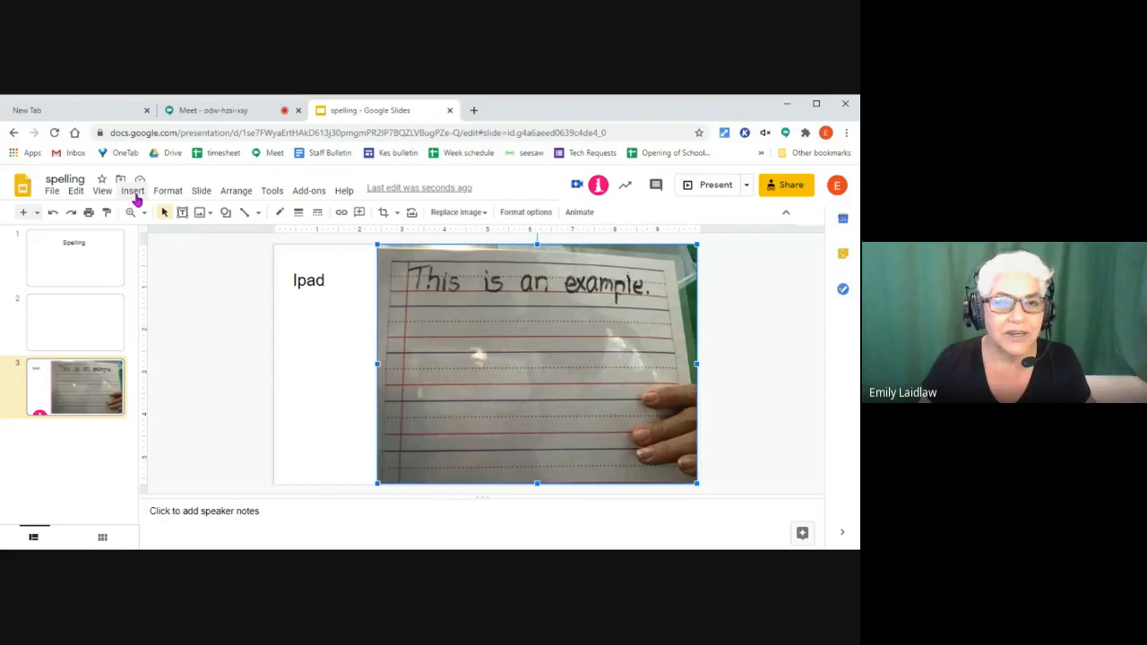
{"action": "left_click", "coordinate": [132, 190]}
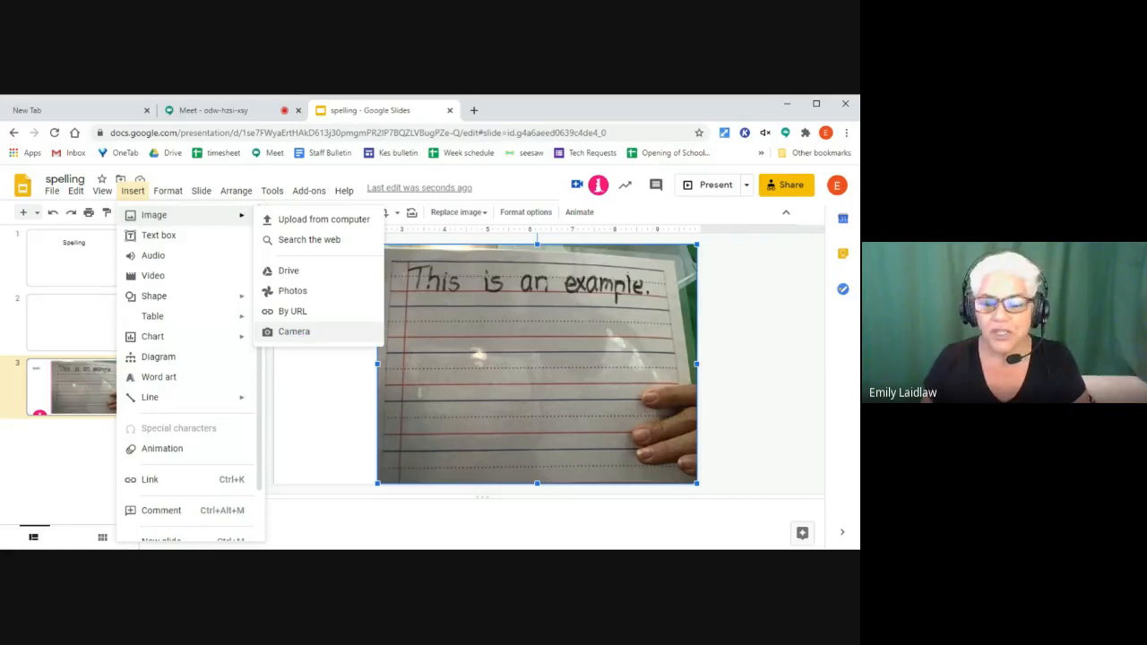
{"action": "mouse_move", "coordinate": [296, 374]}
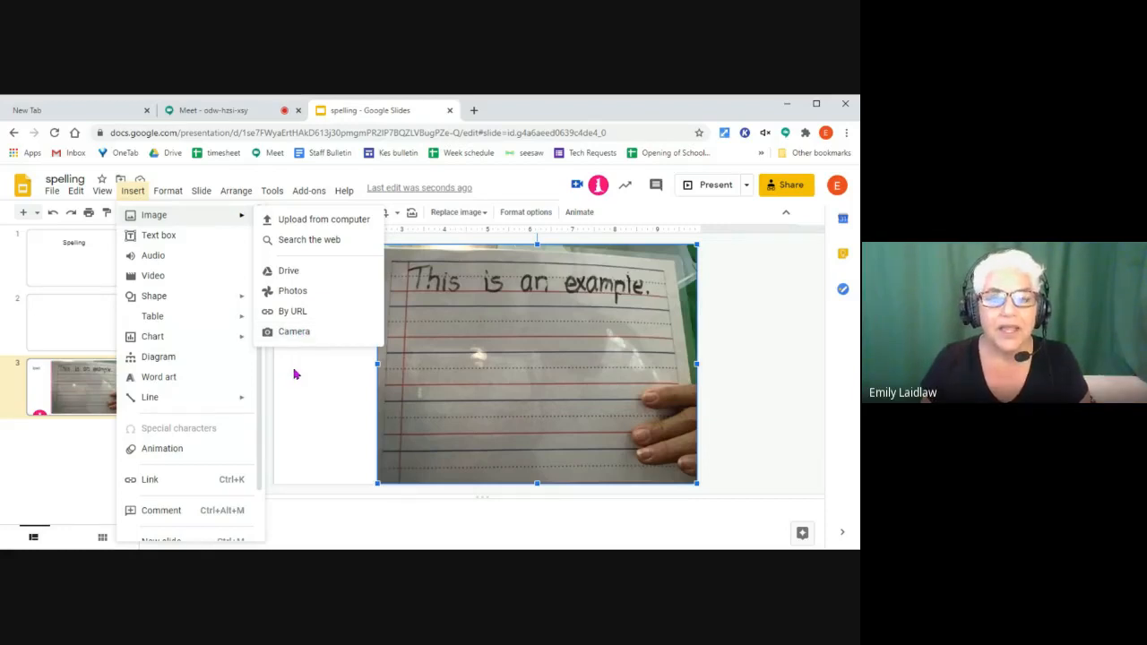
{"action": "mouse_move", "coordinate": [302, 398]}
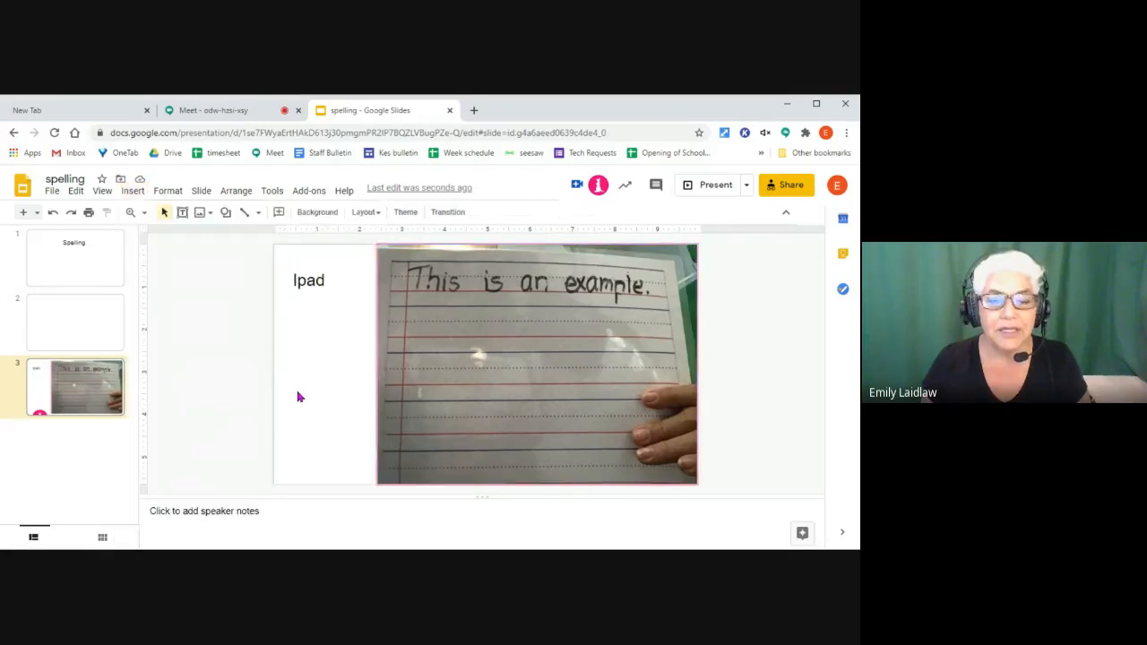
{"action": "mouse_move", "coordinate": [304, 393]}
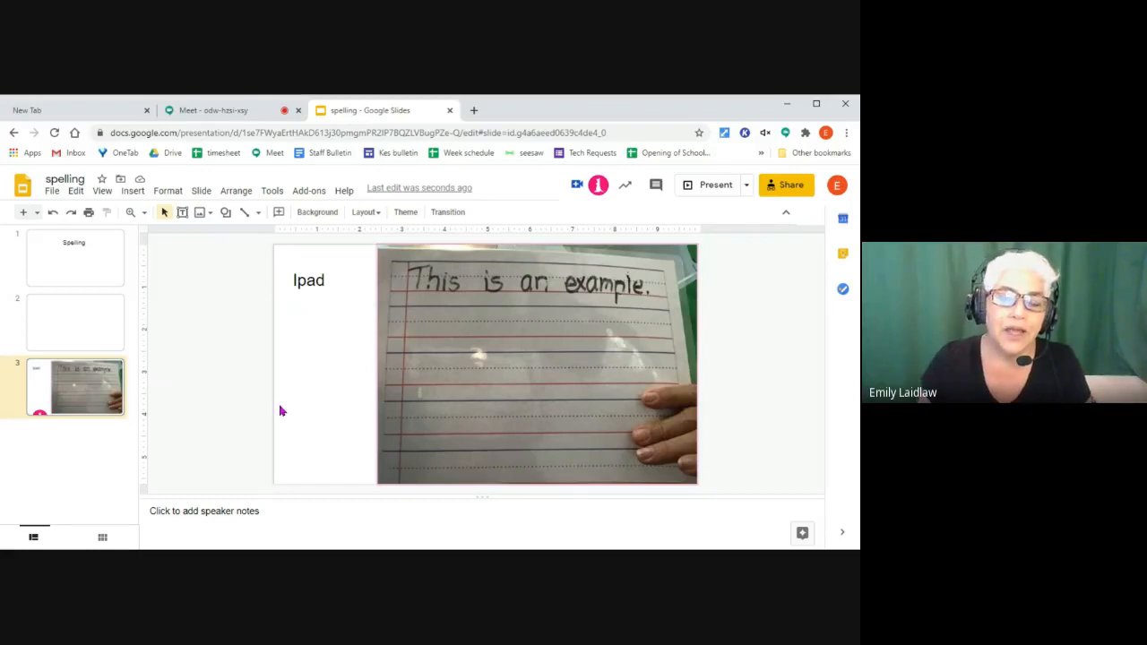
{"action": "mouse_move", "coordinate": [315, 391]}
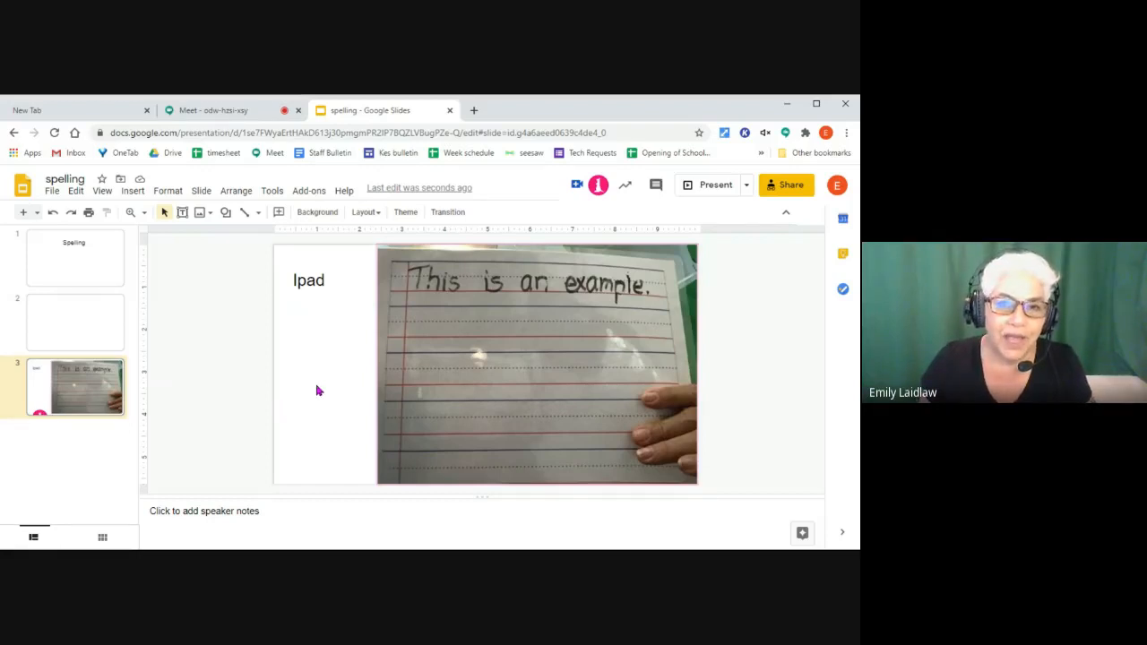
{"action": "mouse_move", "coordinate": [332, 385]}
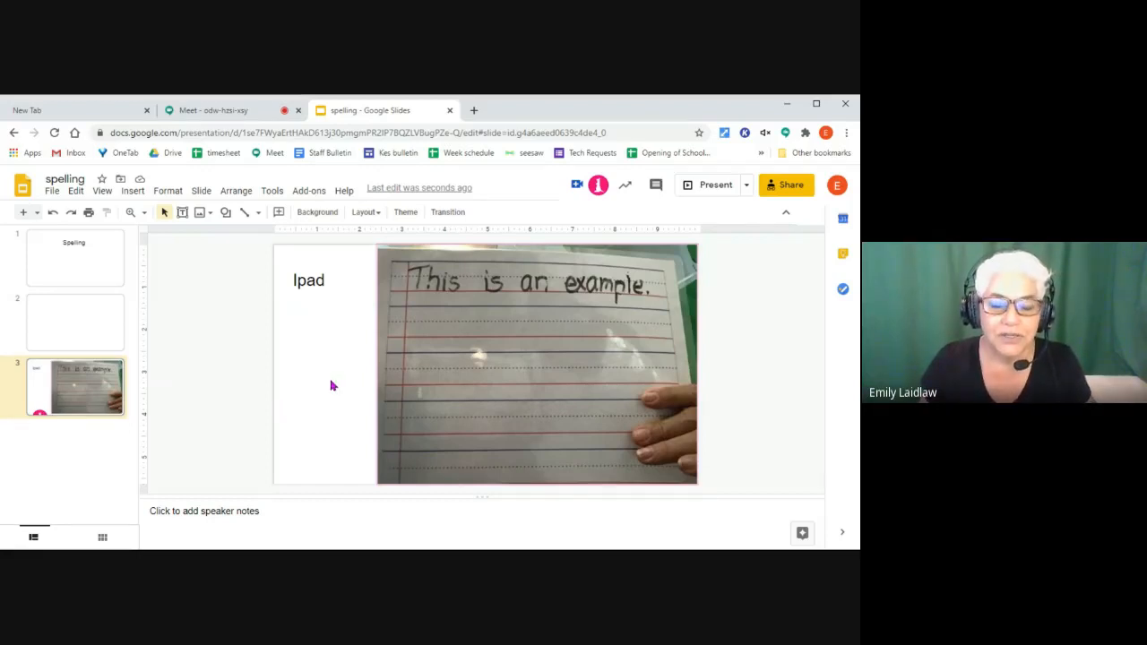